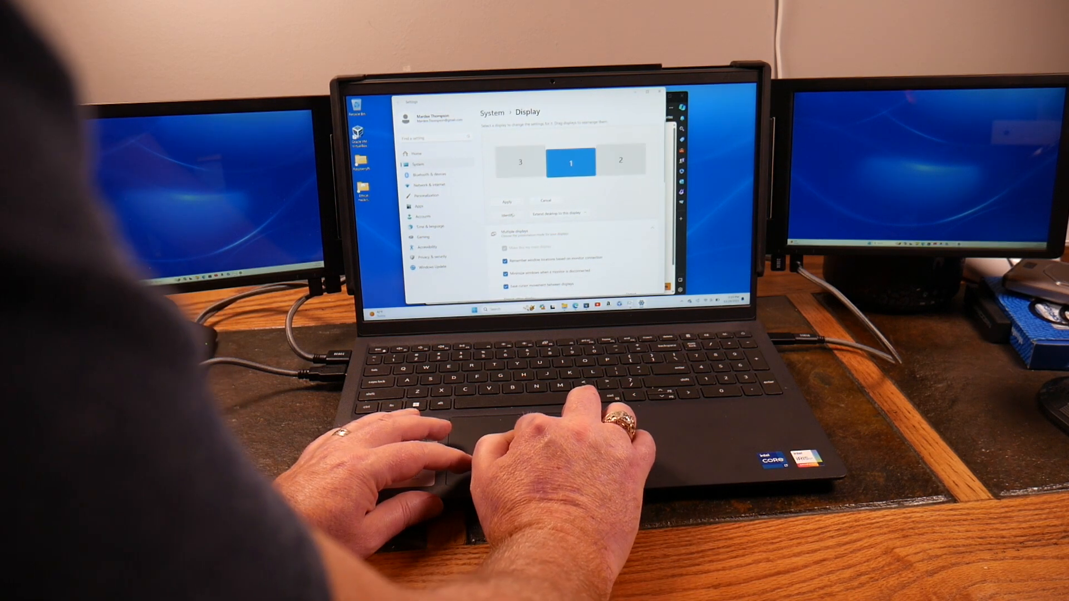
Identify the three displays so each monitor shows its number 1, 2 or 3
{"action": "left_click", "coordinate": [508, 215]}
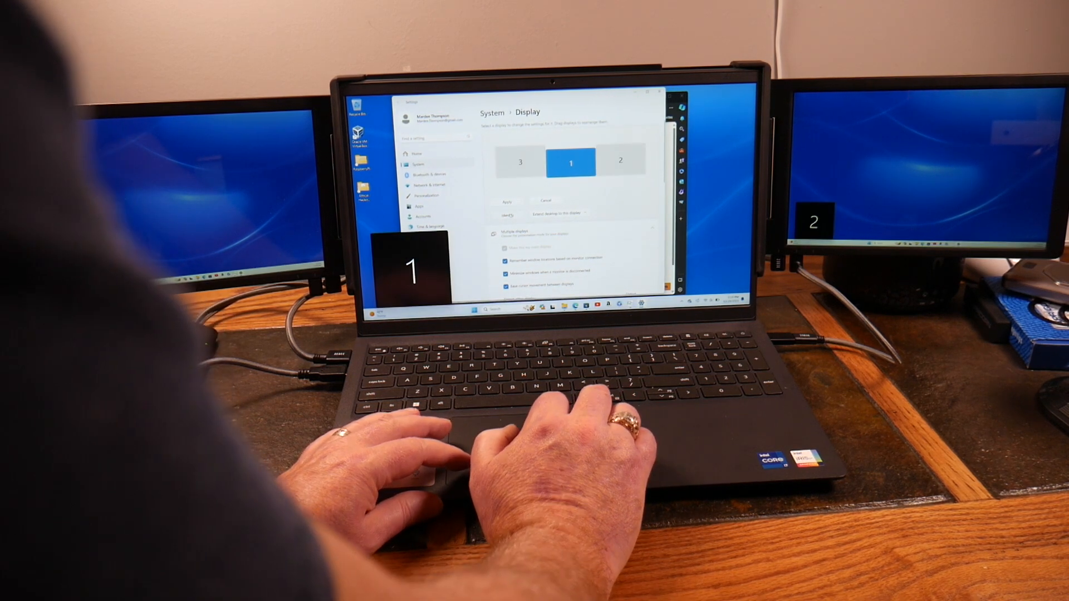